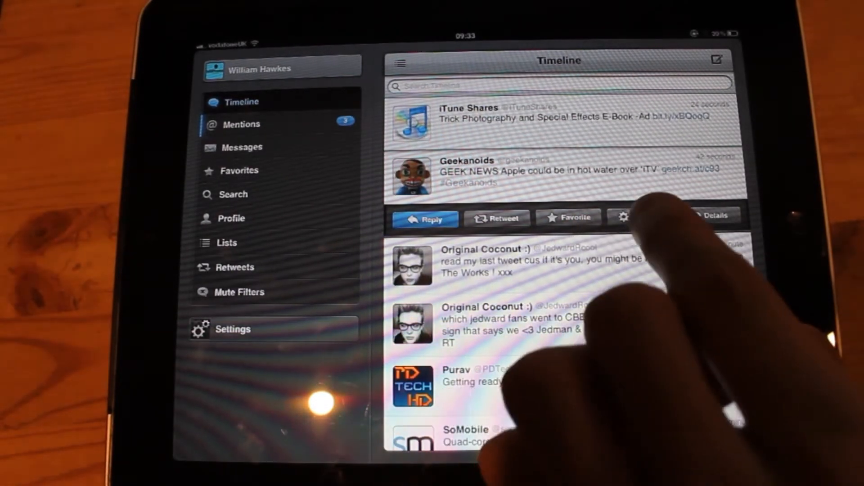
View the Geekanoids tweet's details with replies, retweets and favstar links, then return to Timeline
left_click(624, 217)
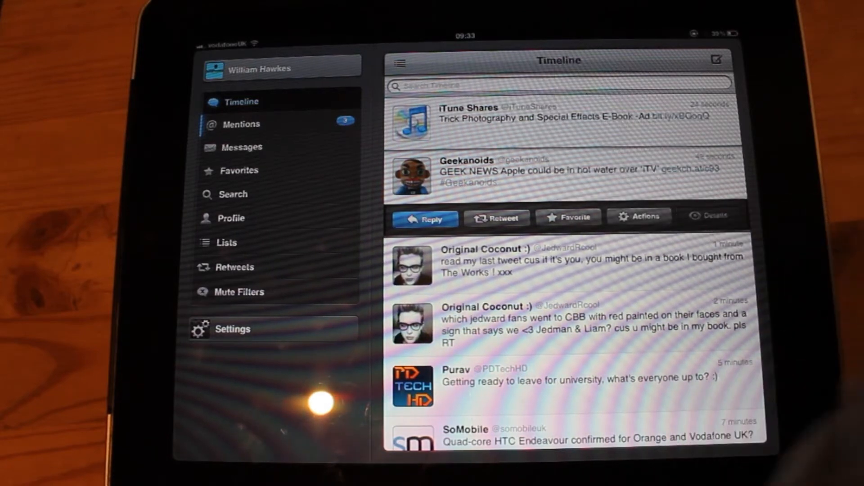
left_click(556, 170)
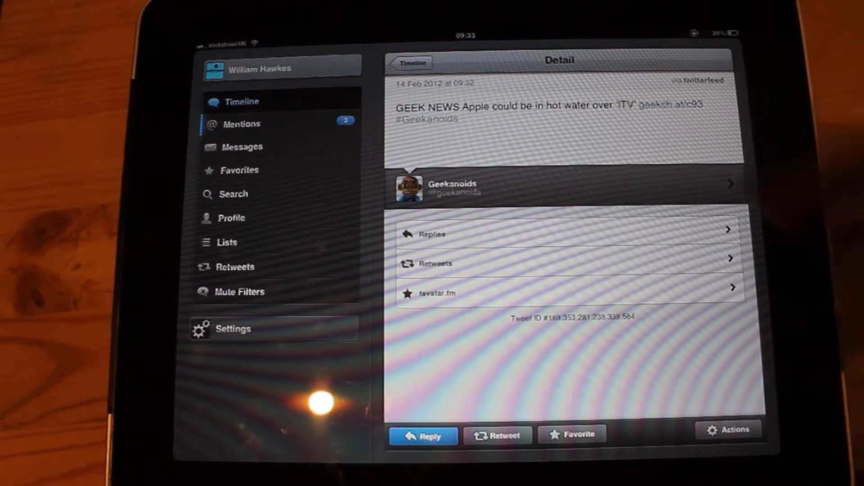
left_click(411, 62)
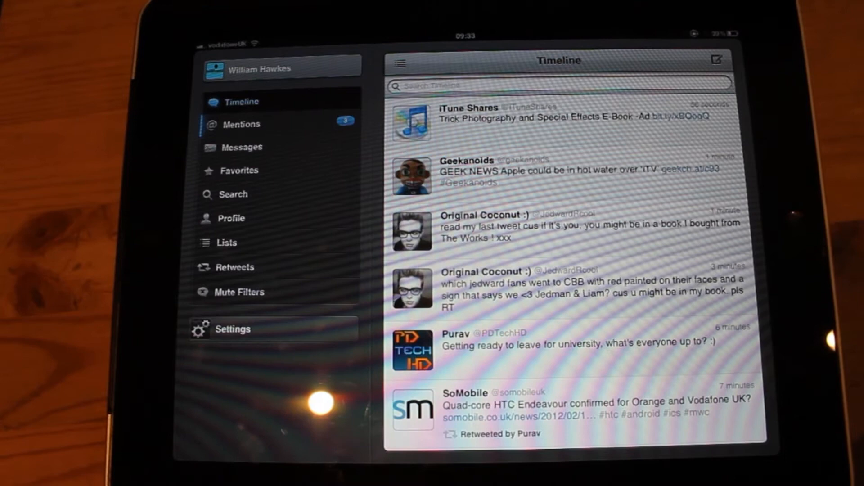
Return to the Timeline and start a blank New Tweet with 140 characters remaining
left_click(398, 62)
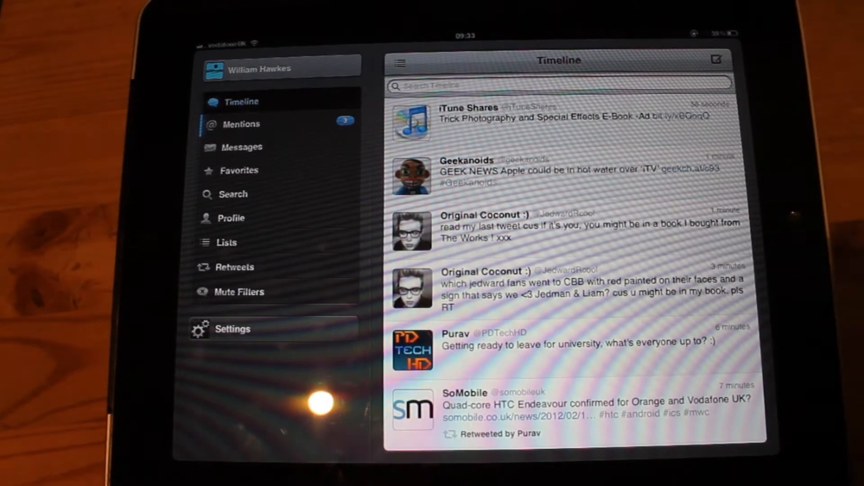
left_click(719, 59)
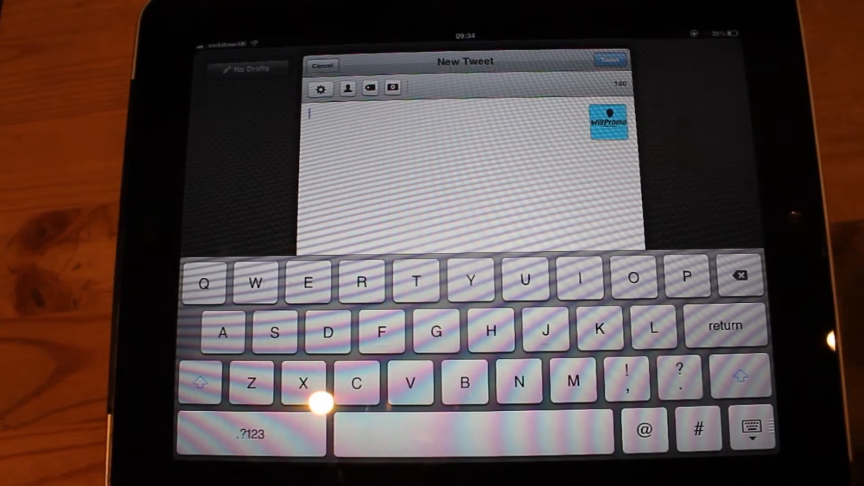
Cancel the New Tweet composer without posting anything
left_click(321, 90)
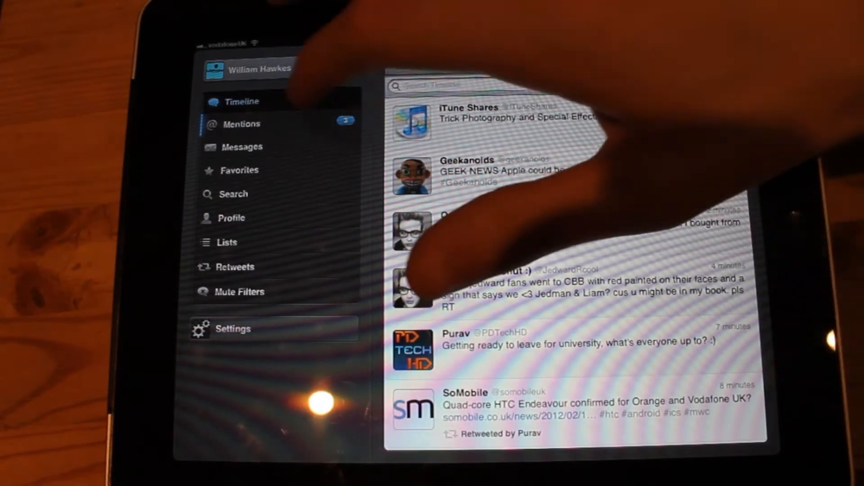
left_click(241, 125)
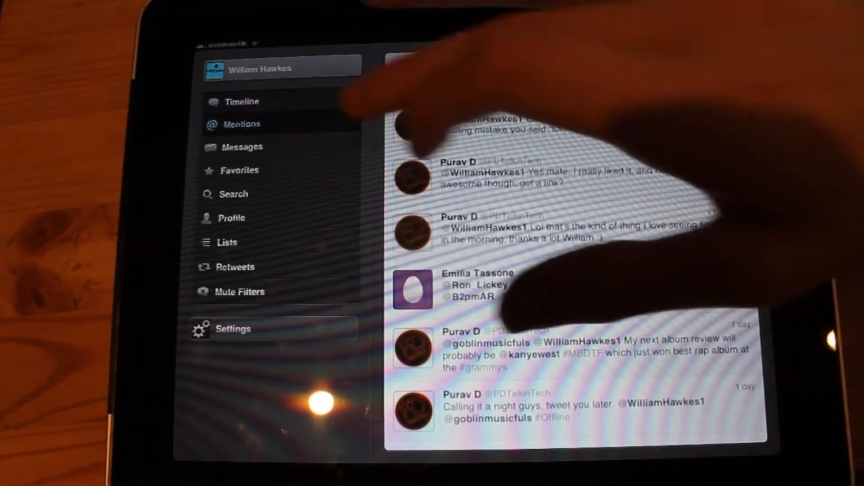
left_click(242, 147)
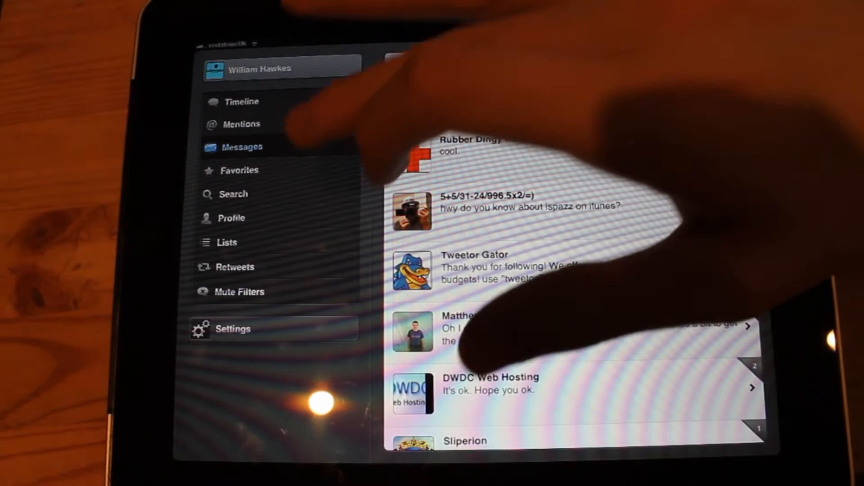
left_click(233, 194)
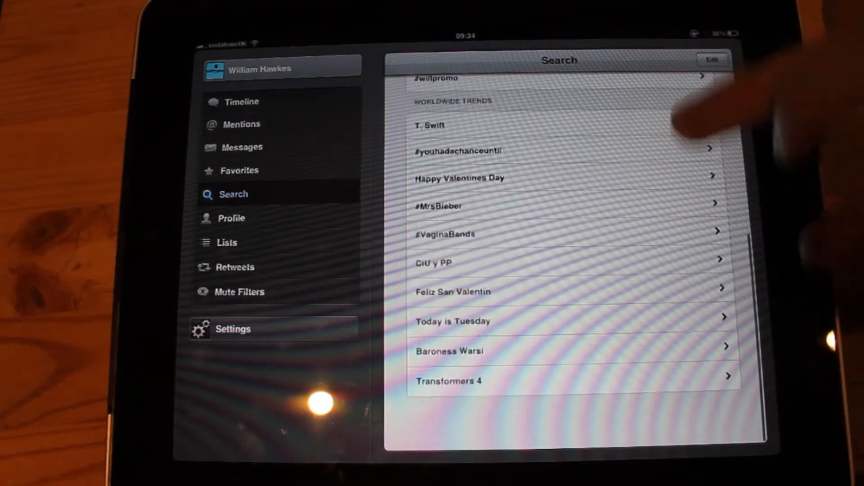
scroll("down", 3)
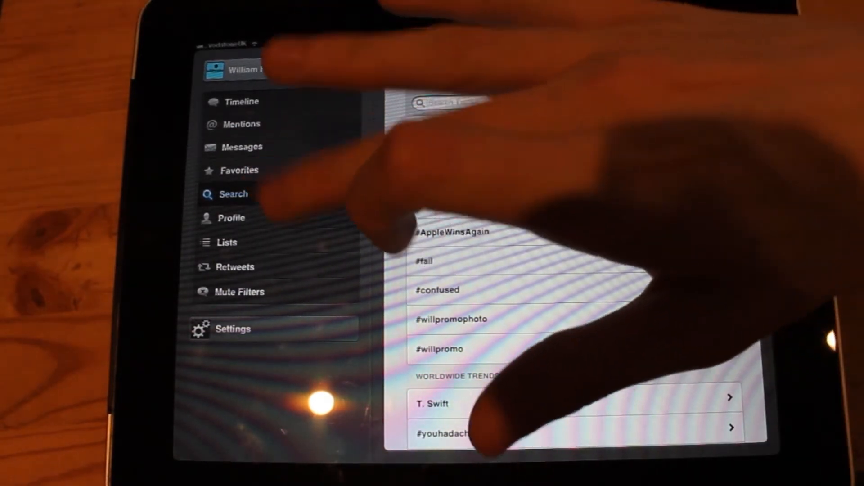
left_click(232, 218)
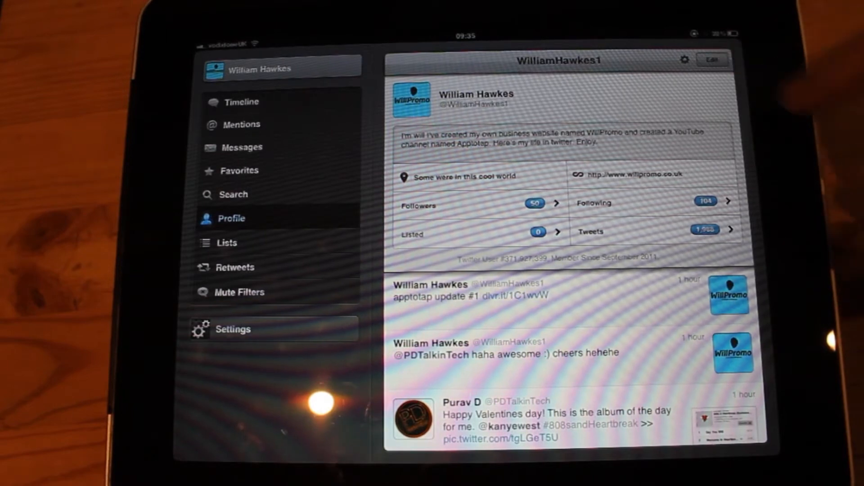
Check the empty Lists section, then show the Retweets by Others feed
left_click(714, 60)
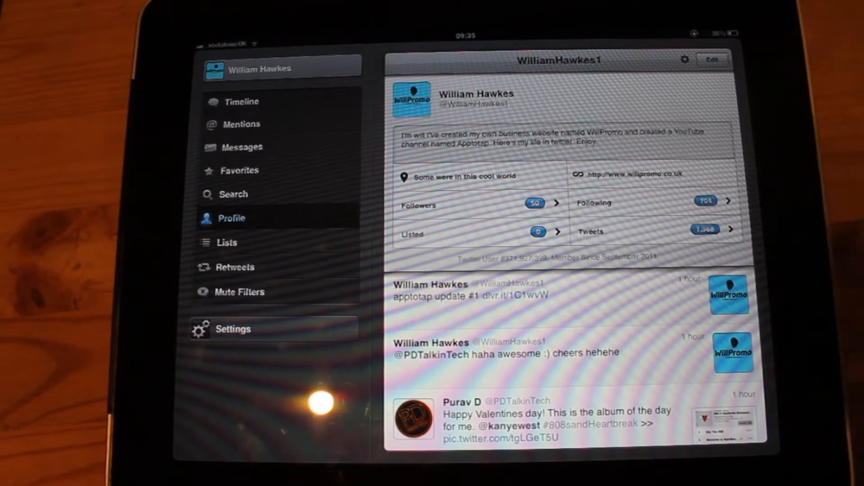
left_click(227, 243)
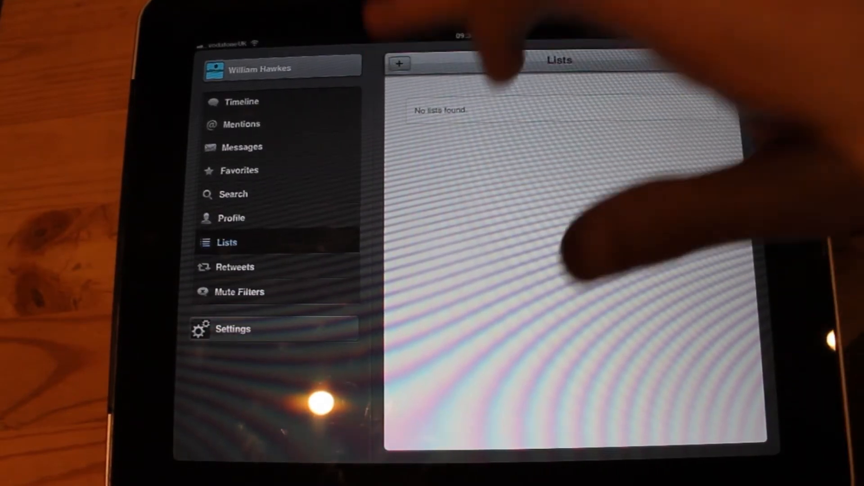
left_click(399, 64)
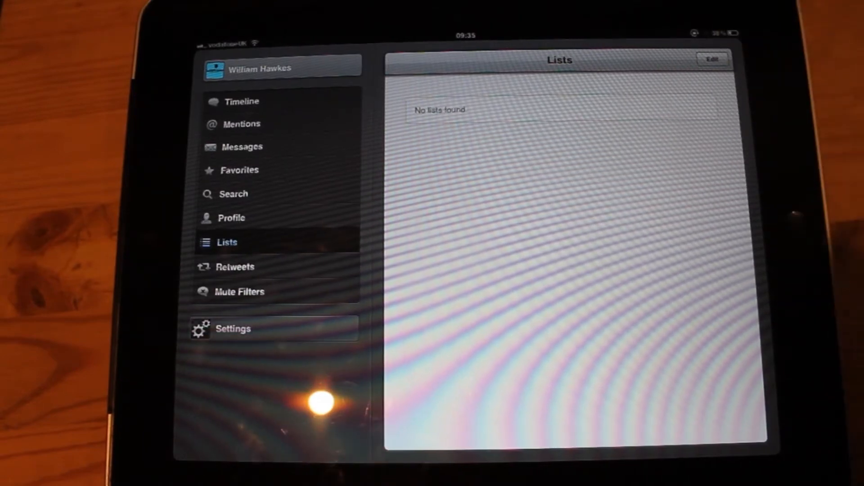
left_click(235, 267)
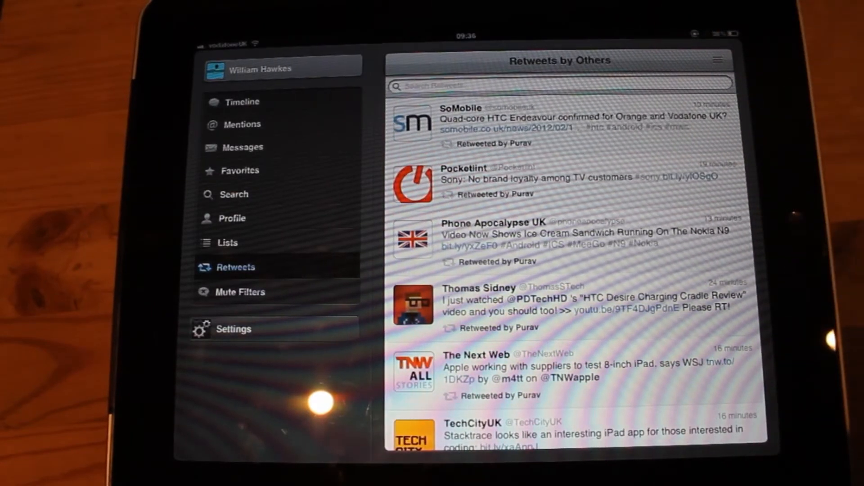
Open the HTC Desire Deluxe Desktop Cradle Review youtu.be link in the built-in browser
left_click(577, 304)
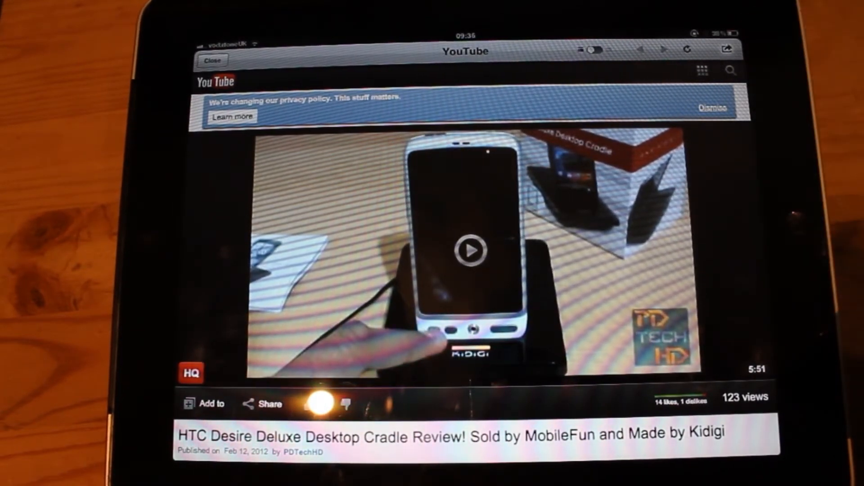
Close the web view and show the empty Mute Filters page
left_click(727, 49)
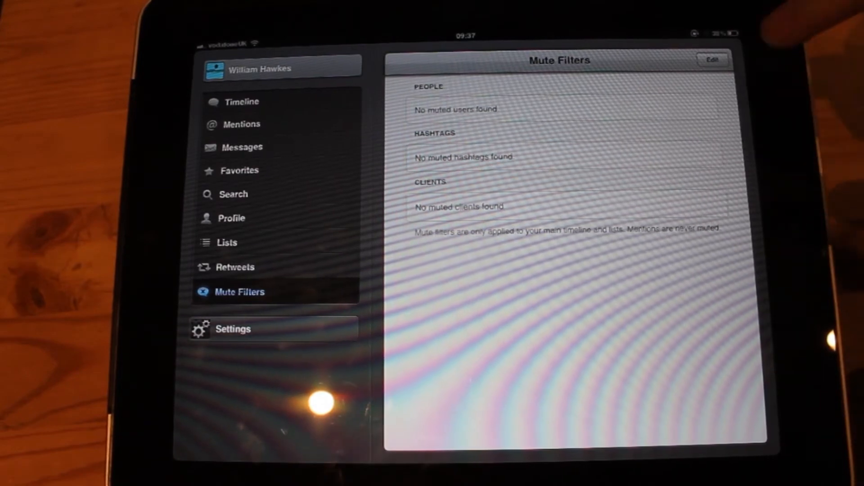
Enter and exit Mute Filters edit mode, then bring up the Settings panel
left_click(714, 59)
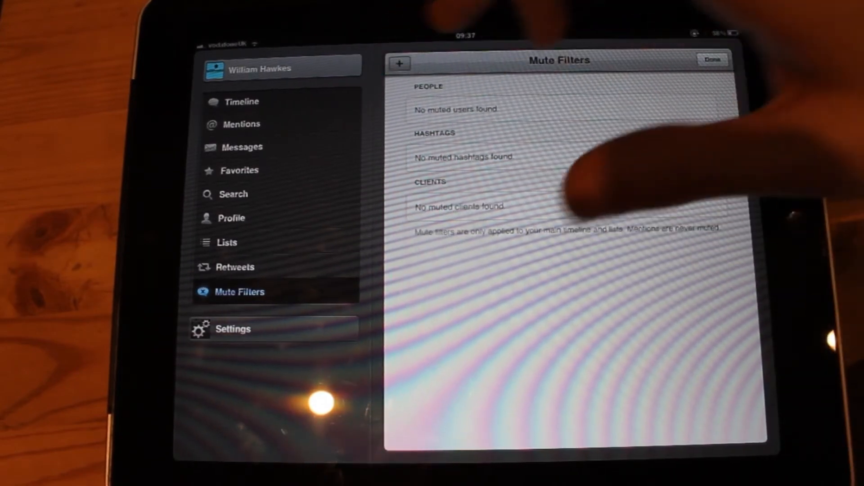
left_click(399, 63)
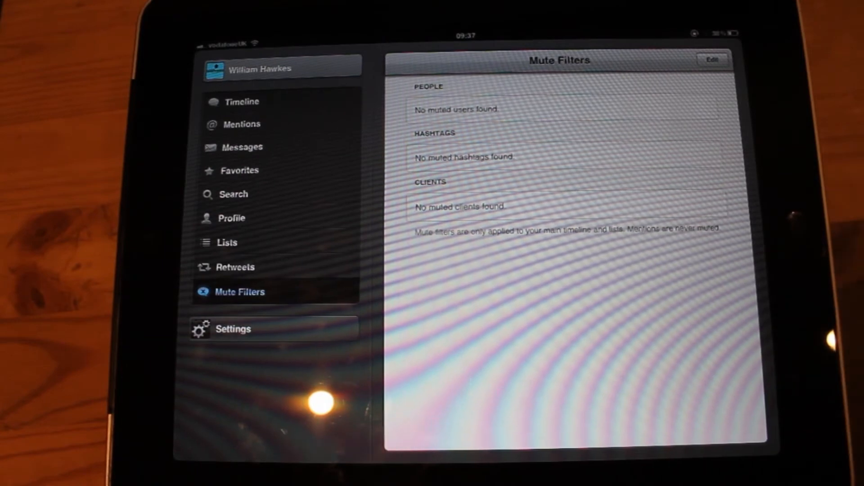
left_click(233, 329)
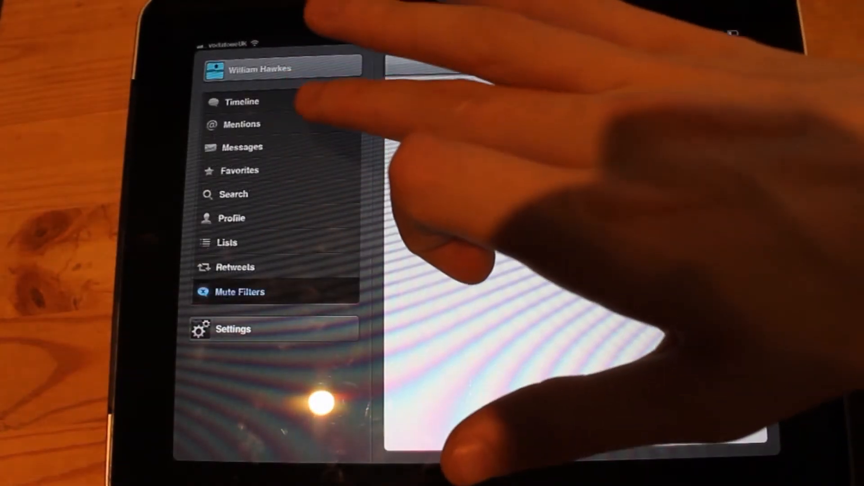
left_click(233, 329)
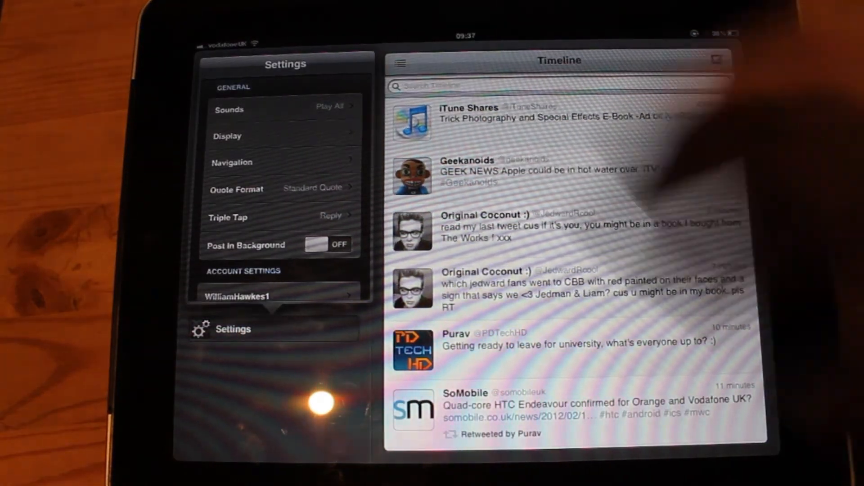
Set the Display name format to Both and check the Quote Format option
left_click(230, 109)
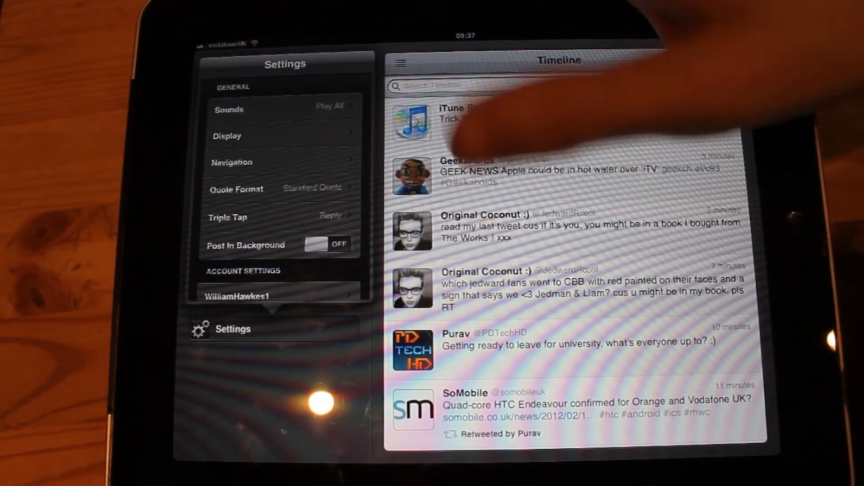
left_click(227, 136)
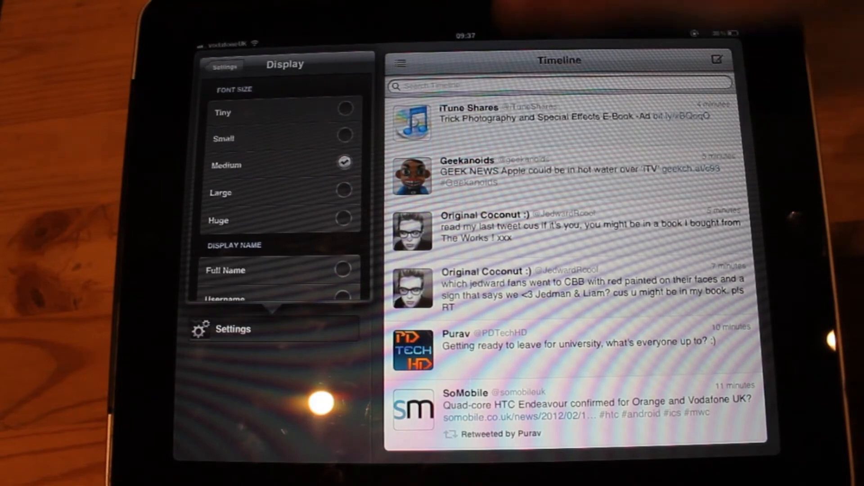
scroll("down", 3)
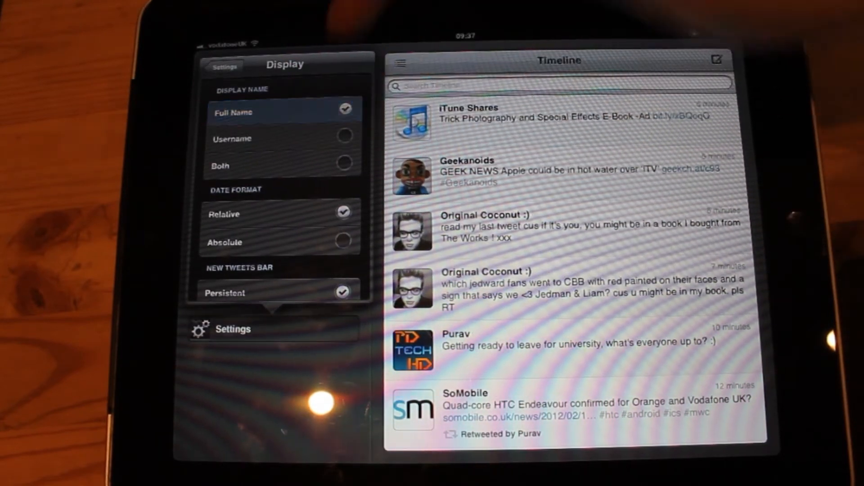
left_click(278, 166)
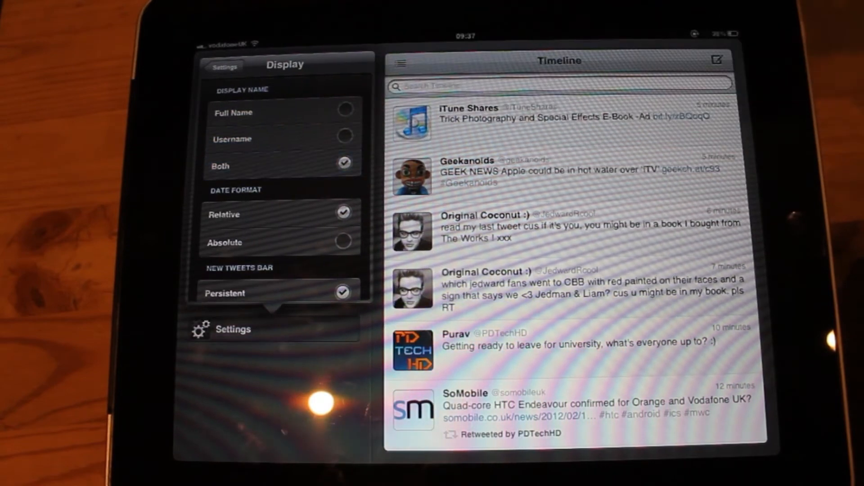
scroll("down", 3)
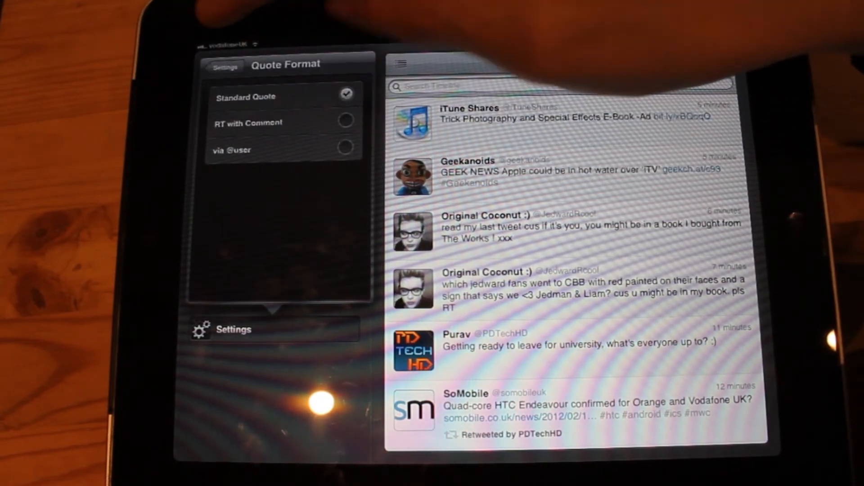
left_click(227, 67)
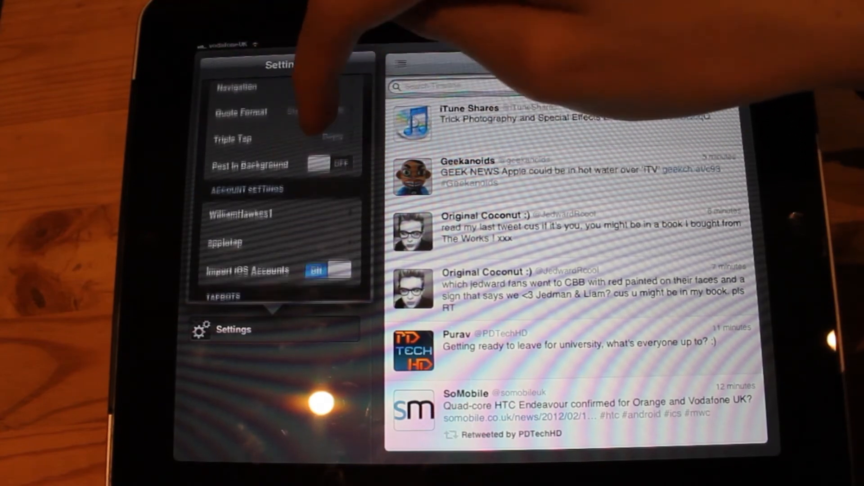
Switch to the second signed-in account's Timeline
left_click(251, 137)
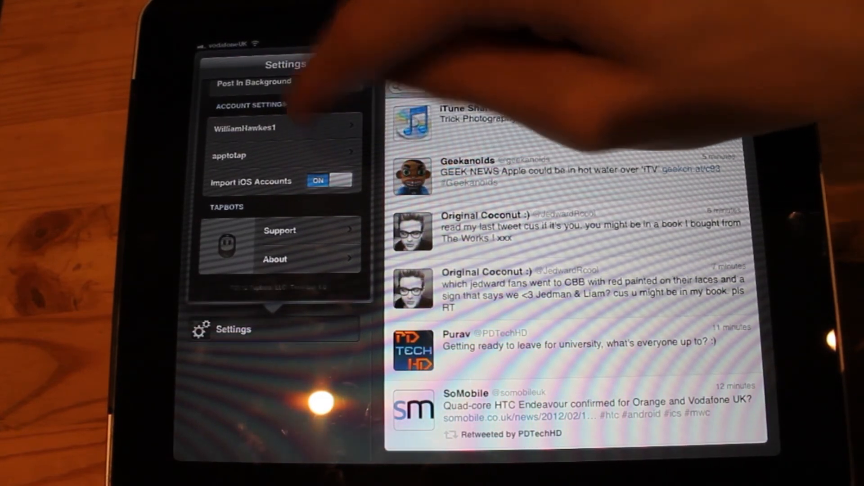
scroll("down", 3)
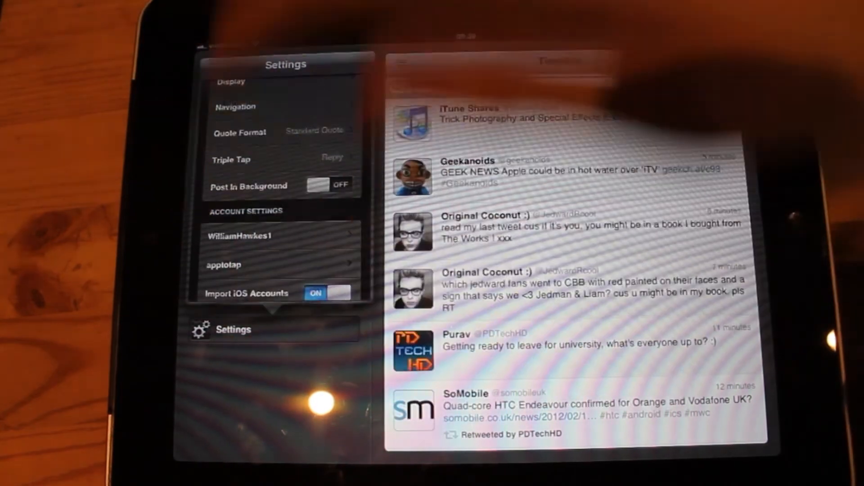
left_click(234, 330)
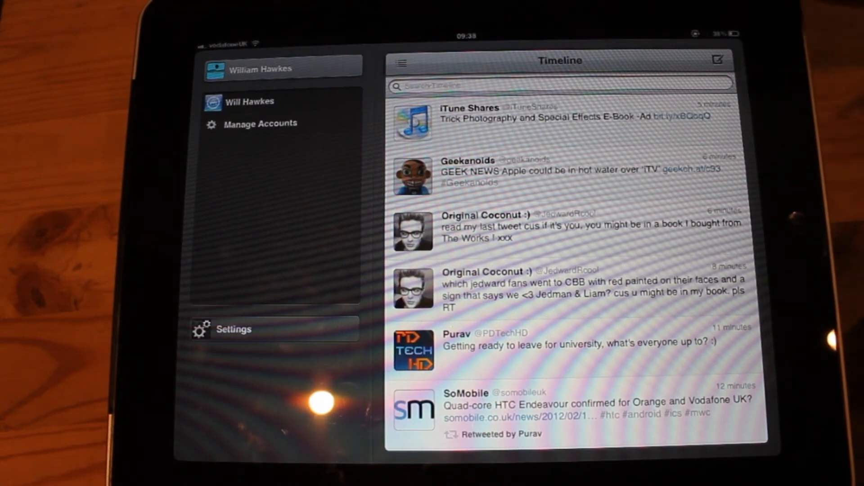
left_click(244, 101)
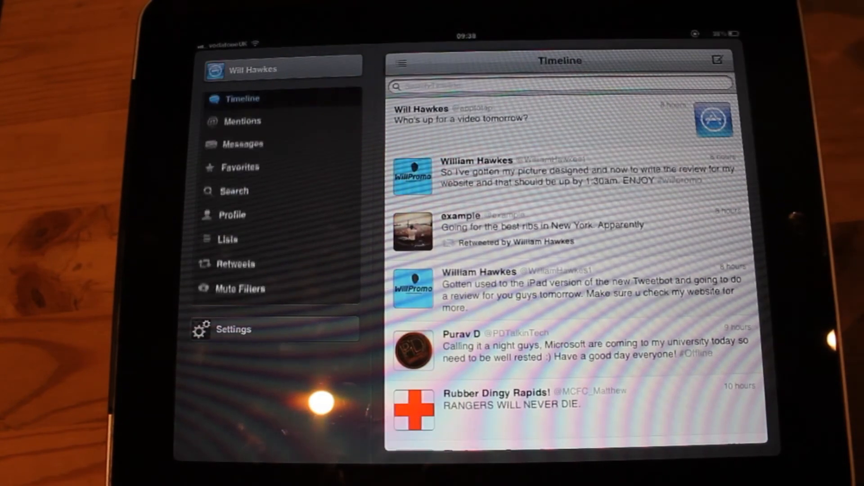